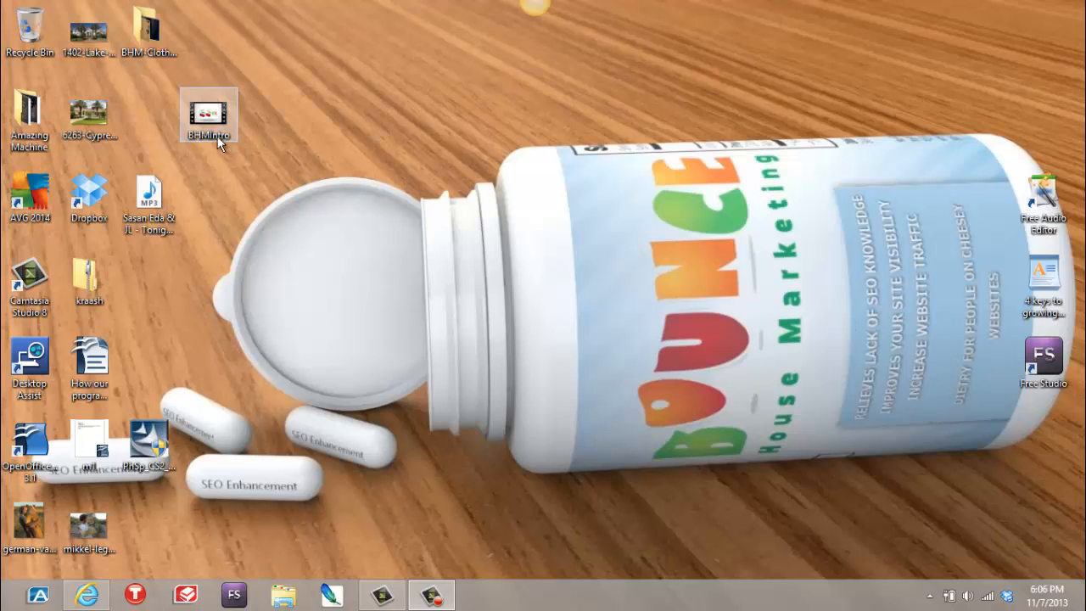
- Check the BHMIntro video's file details on the desktop to confirm it is WMV
right_click(209, 116)
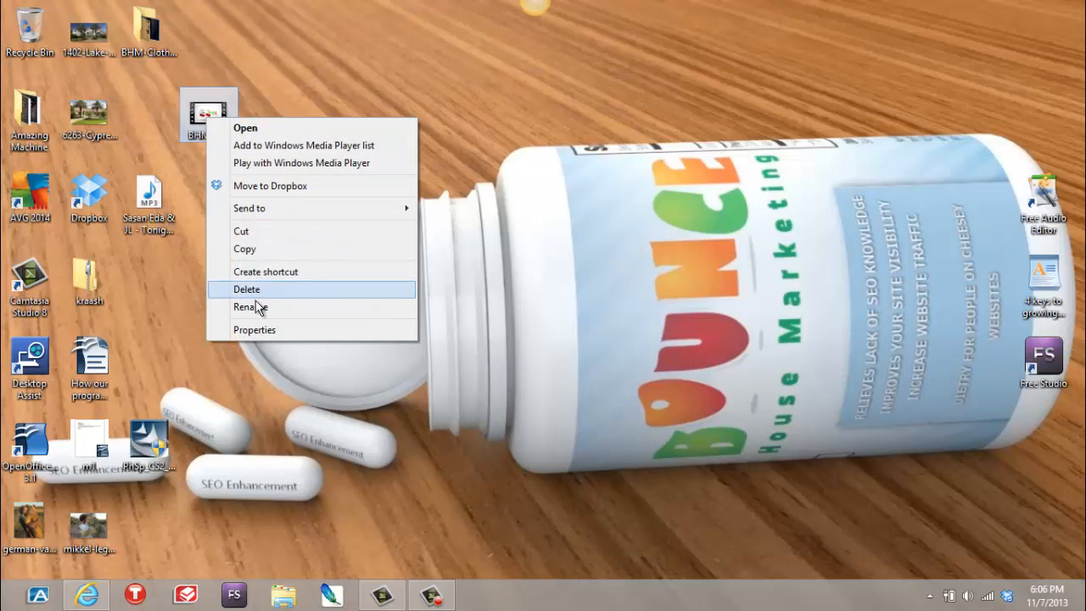
left_click(255, 329)
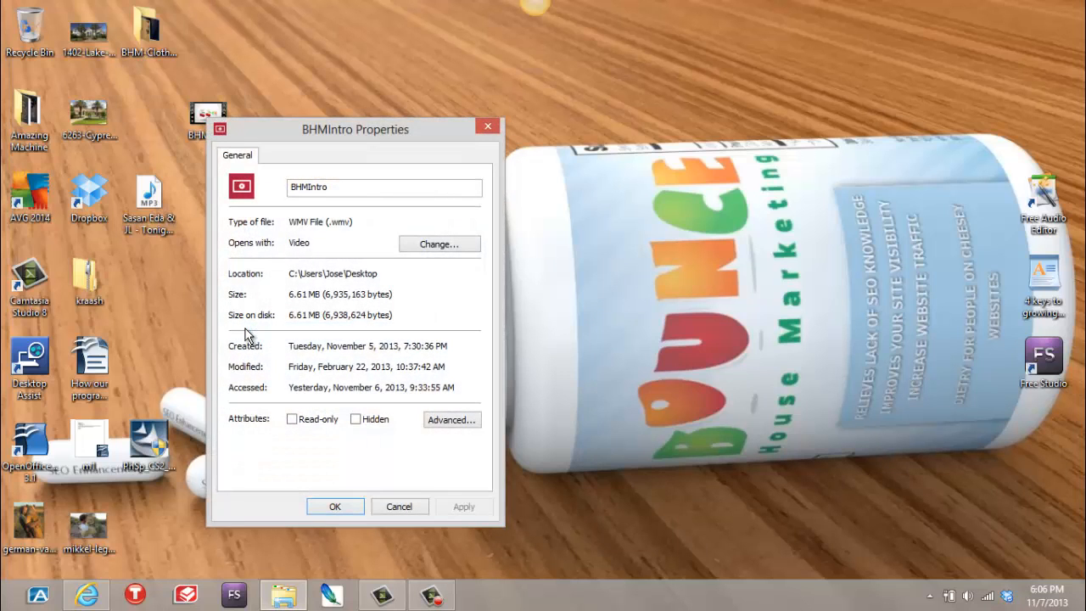
mouse_move(349, 222)
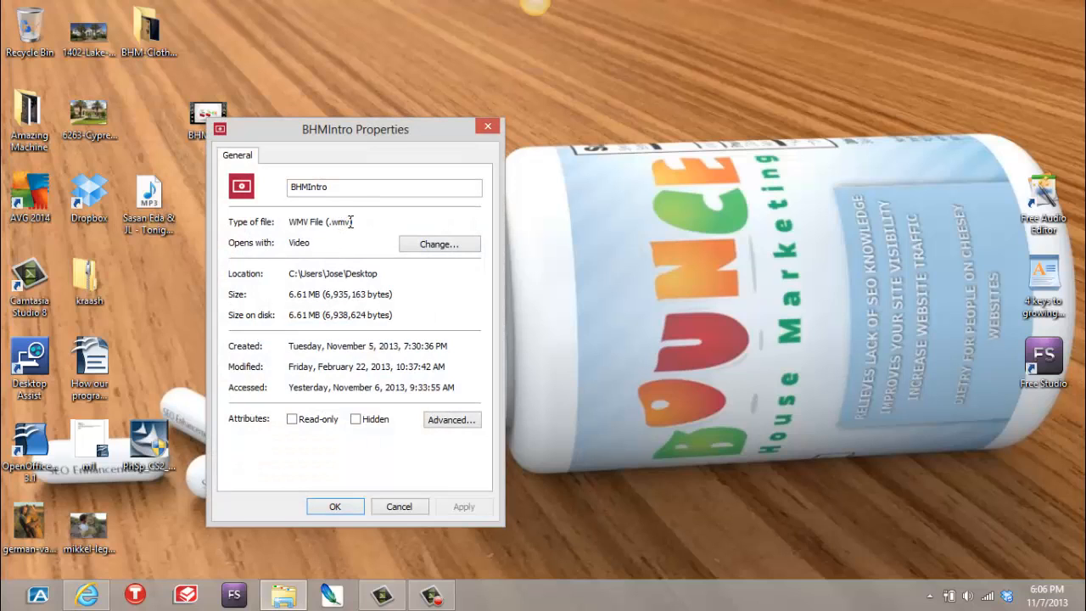
mouse_move(366, 224)
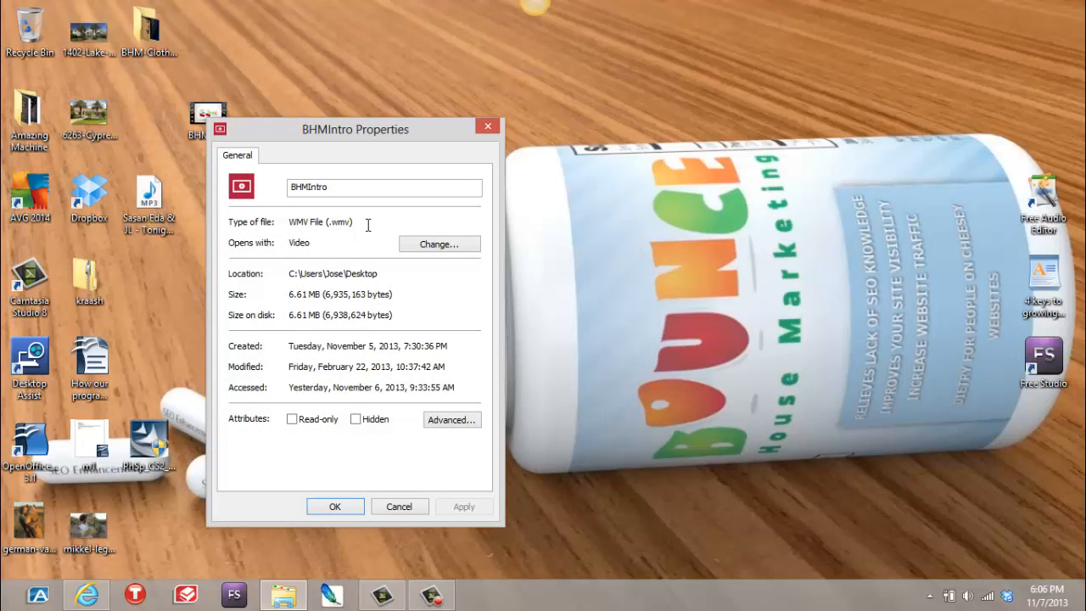
mouse_move(372, 222)
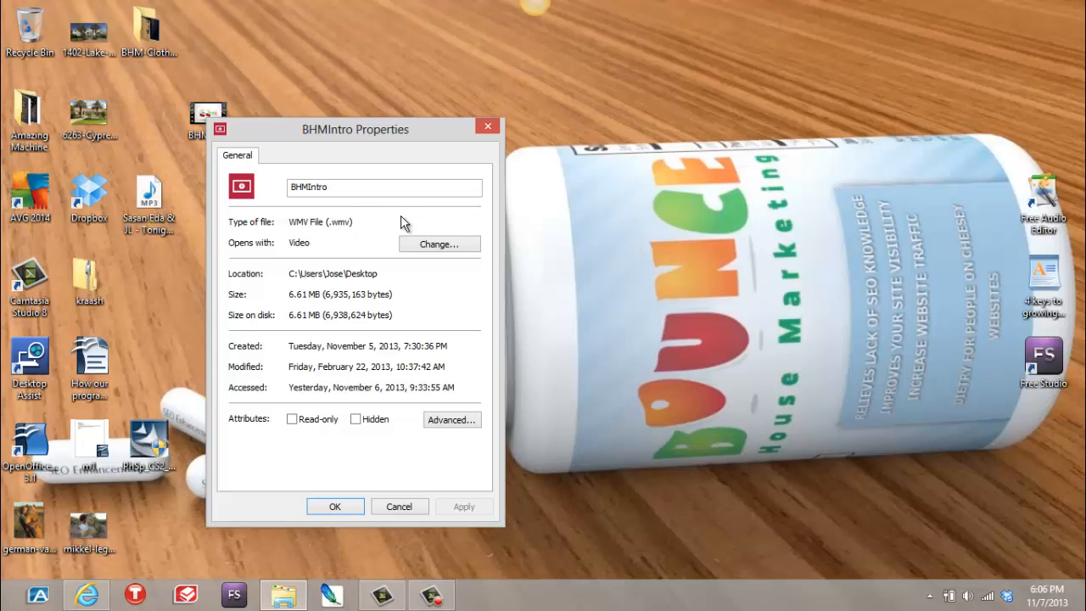
mouse_move(488, 129)
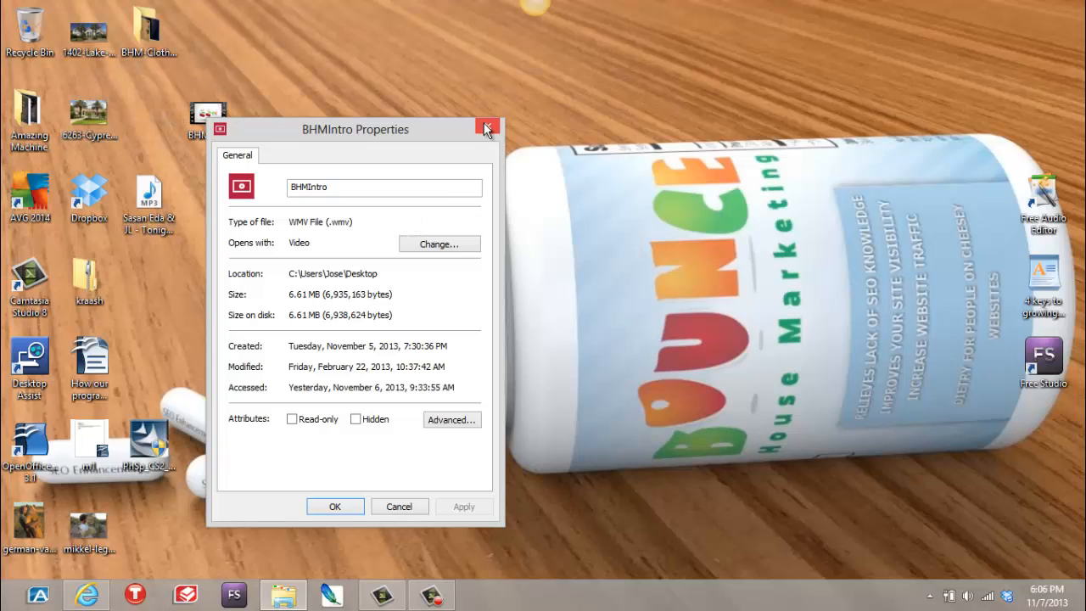
left_click(485, 129)
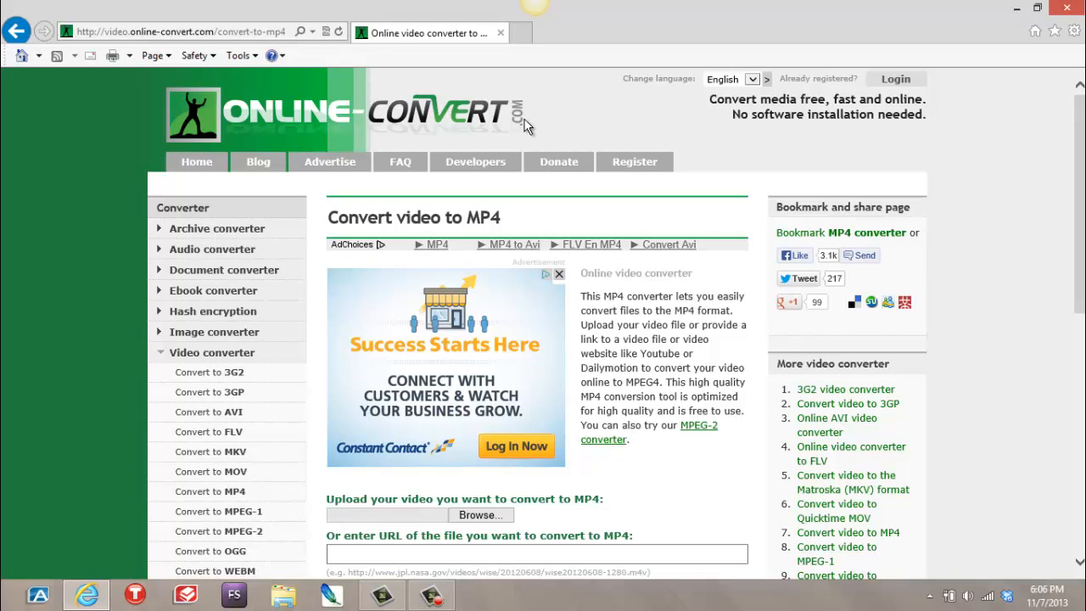
mouse_move(536, 125)
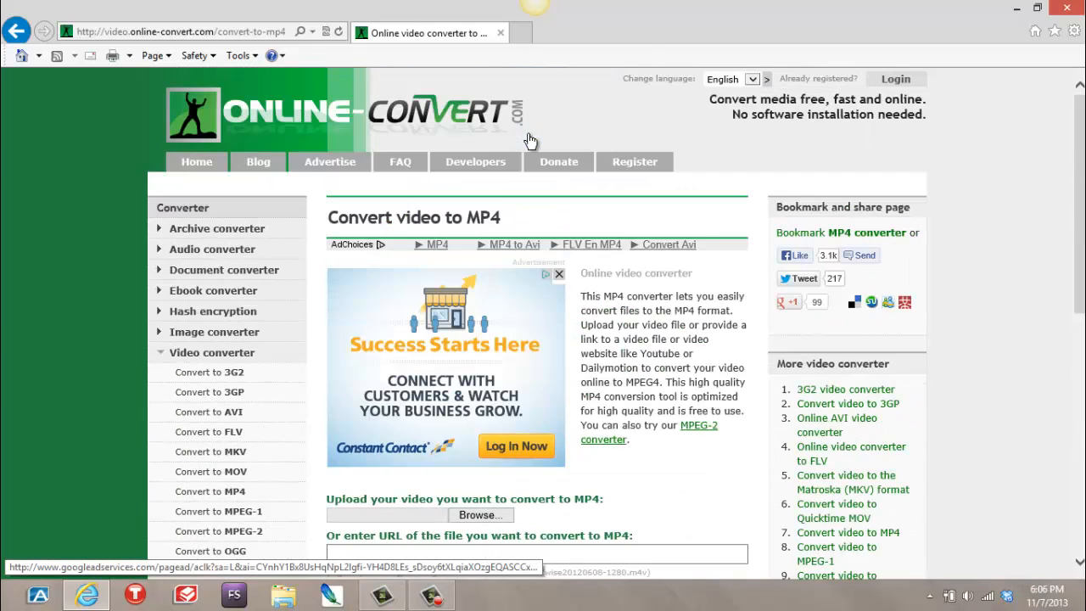
mouse_move(197, 161)
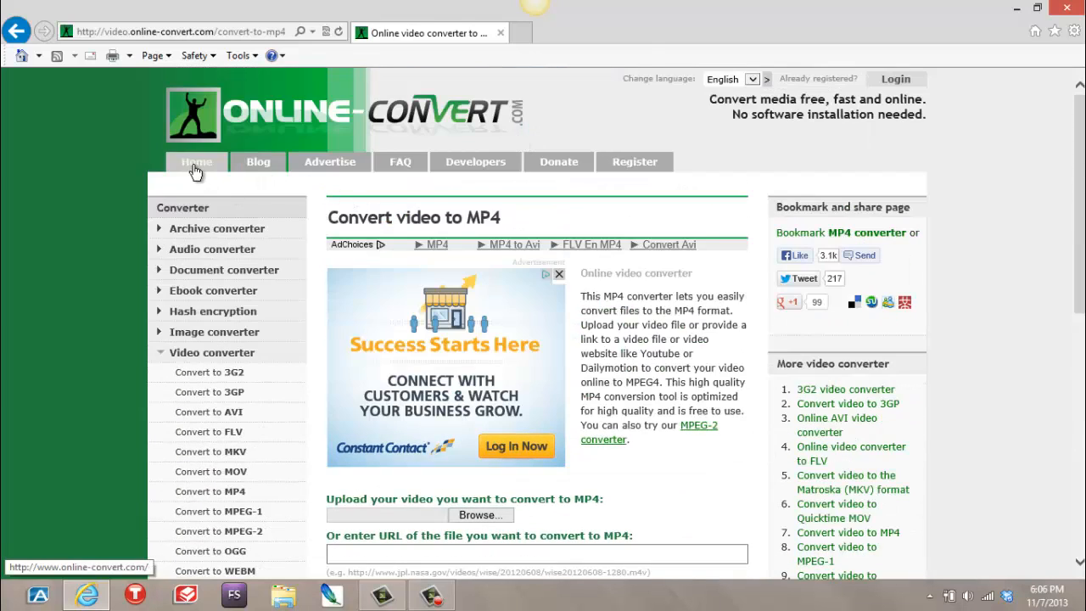
- From the home page choose Video converter with MP4 as the target and go to it
left_click(196, 161)
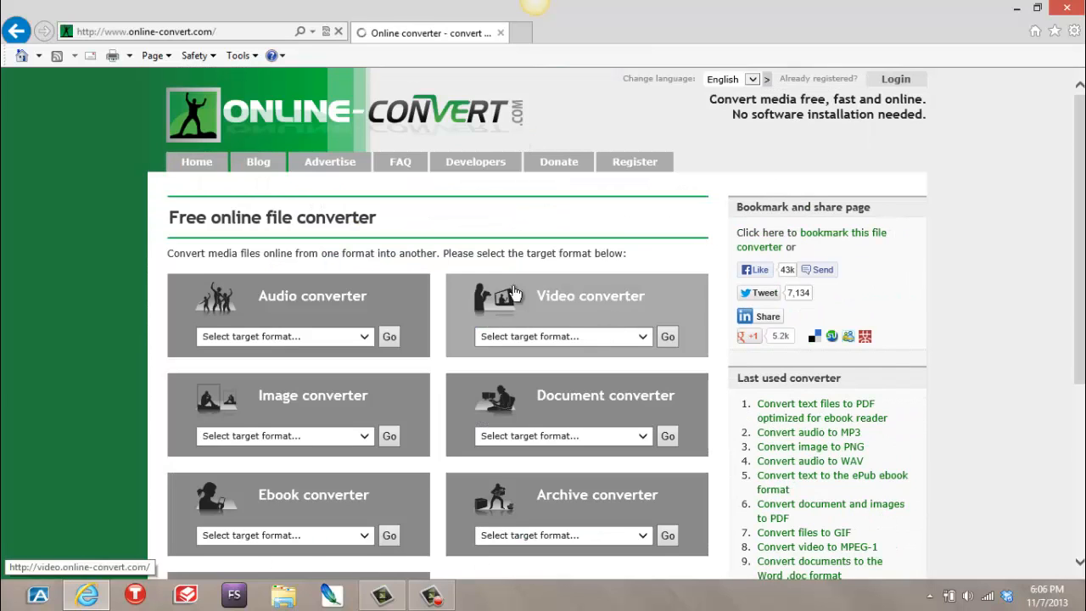
scroll("down", 3)
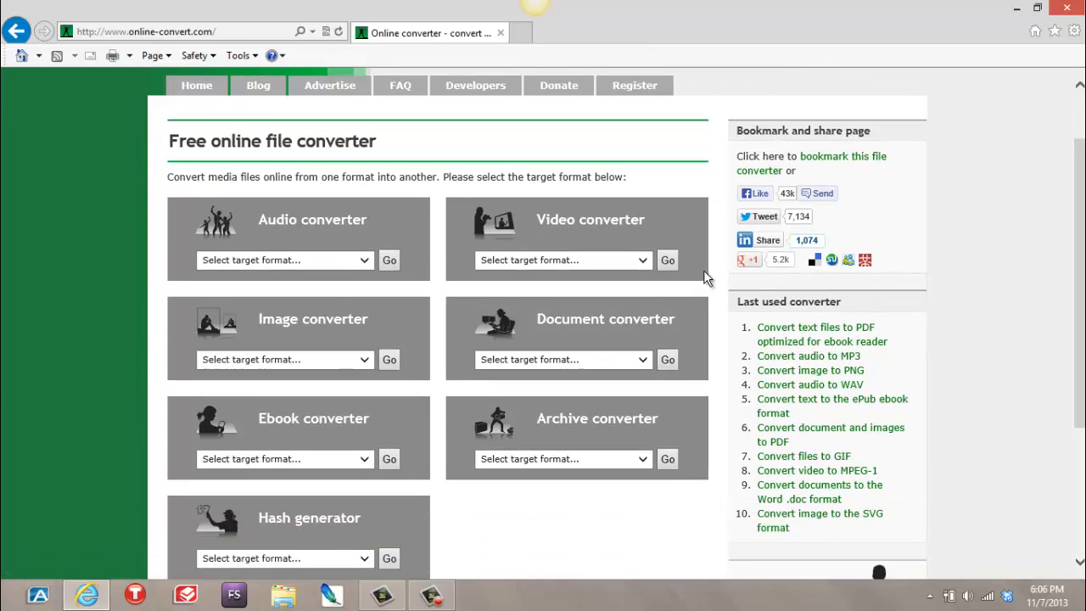
left_click(563, 259)
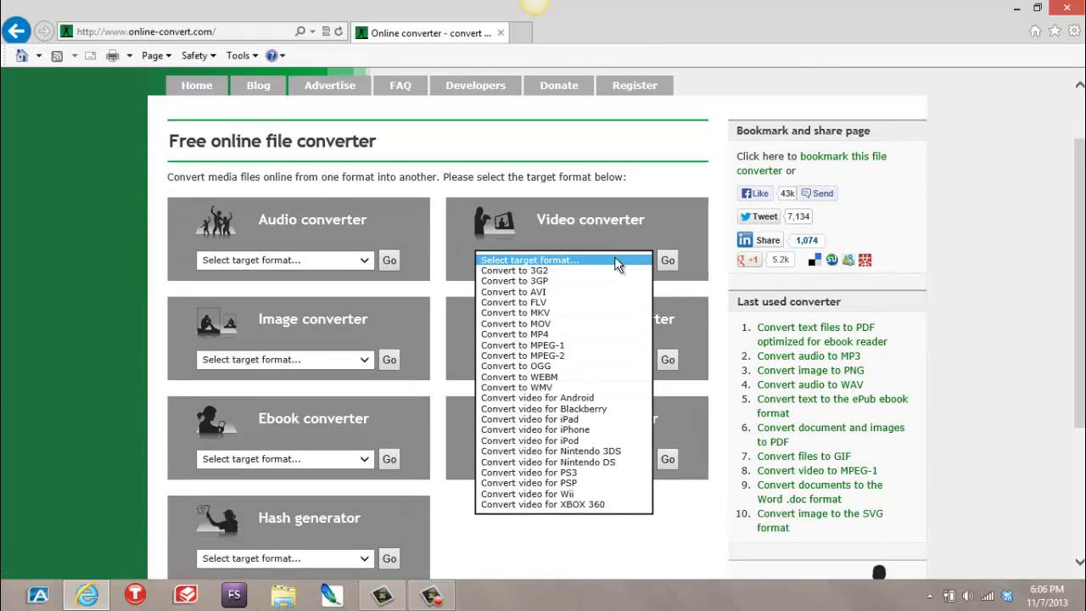
left_click(515, 332)
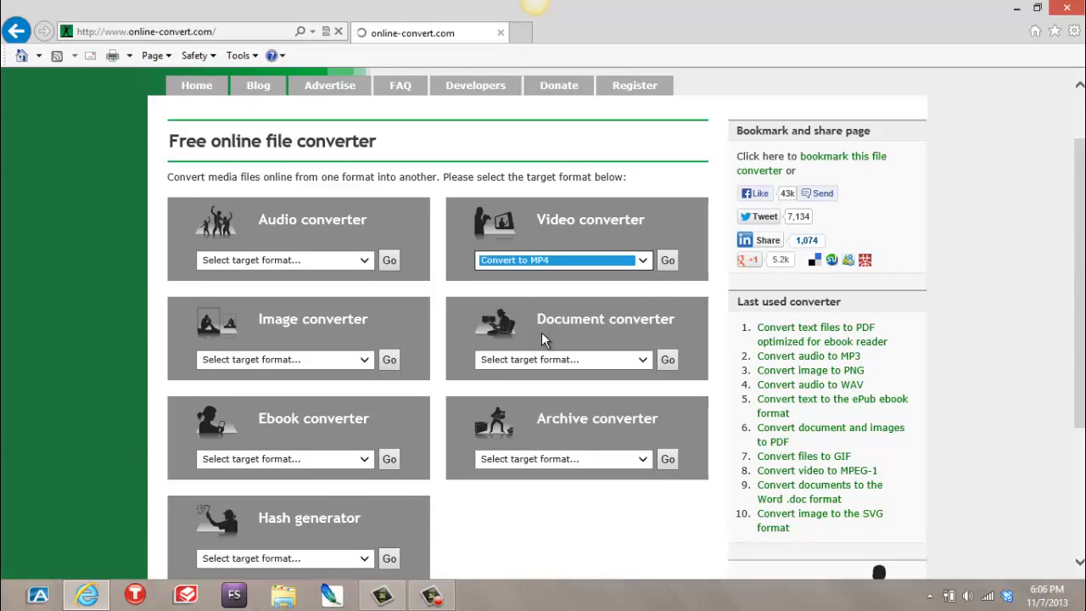
left_click(666, 260)
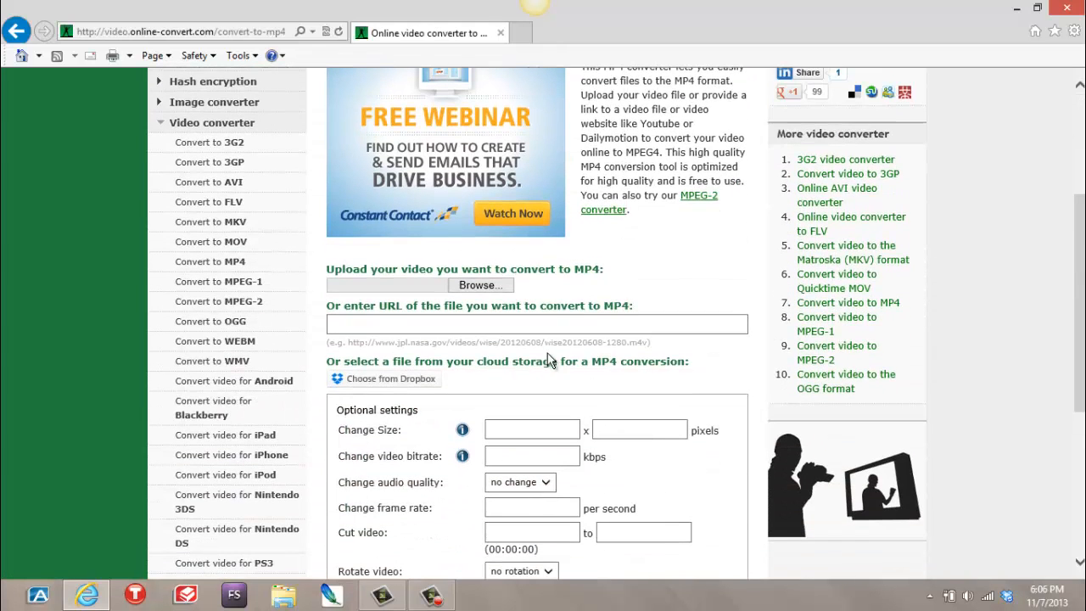
mouse_move(421, 278)
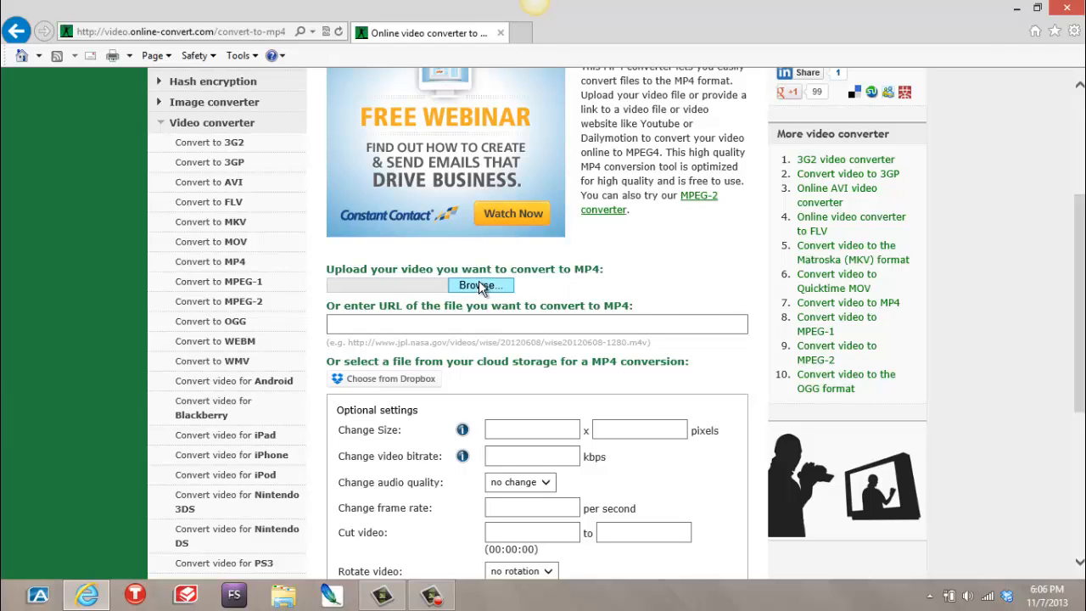
- Browse to the Desktop and attach the BHMIntro video as the upload file
left_click(479, 285)
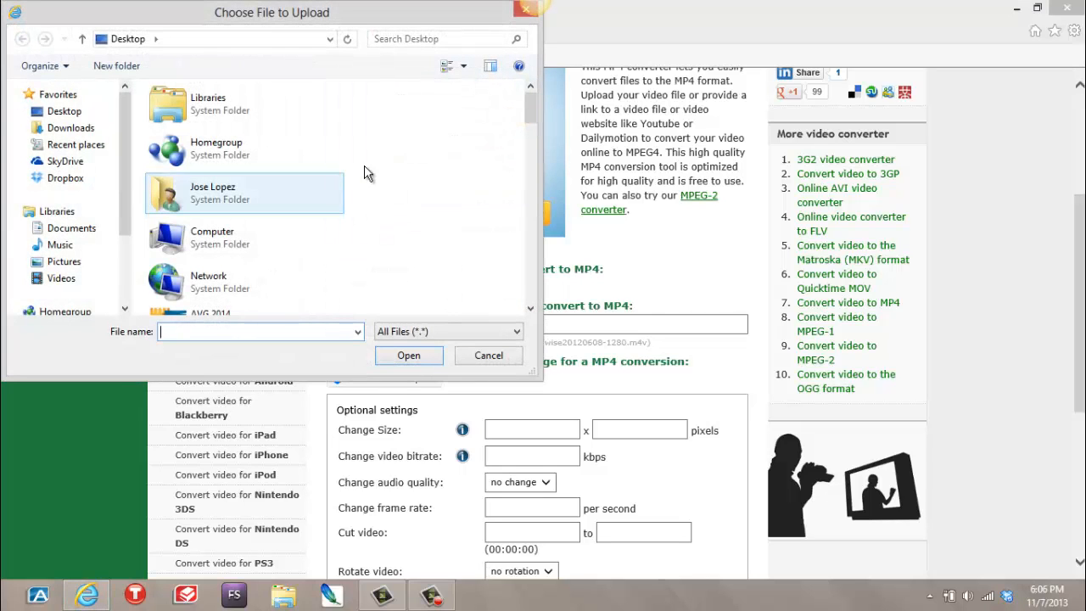
scroll("down", 3)
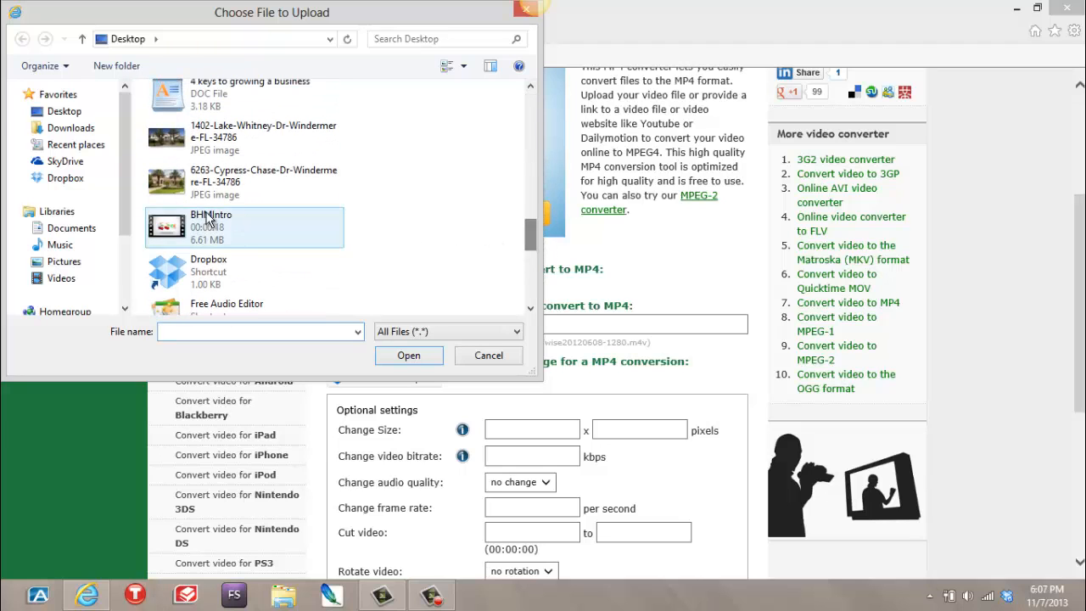
left_click(407, 355)
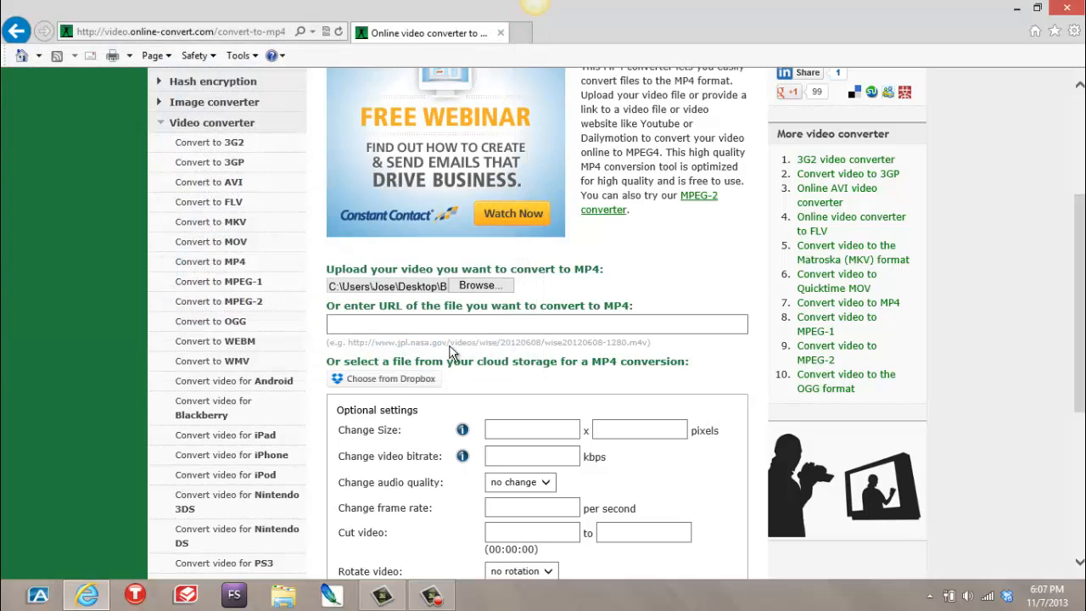
- Start the conversion so the 6.61 MB BHMIntro video begins uploading
scroll("down", 3)
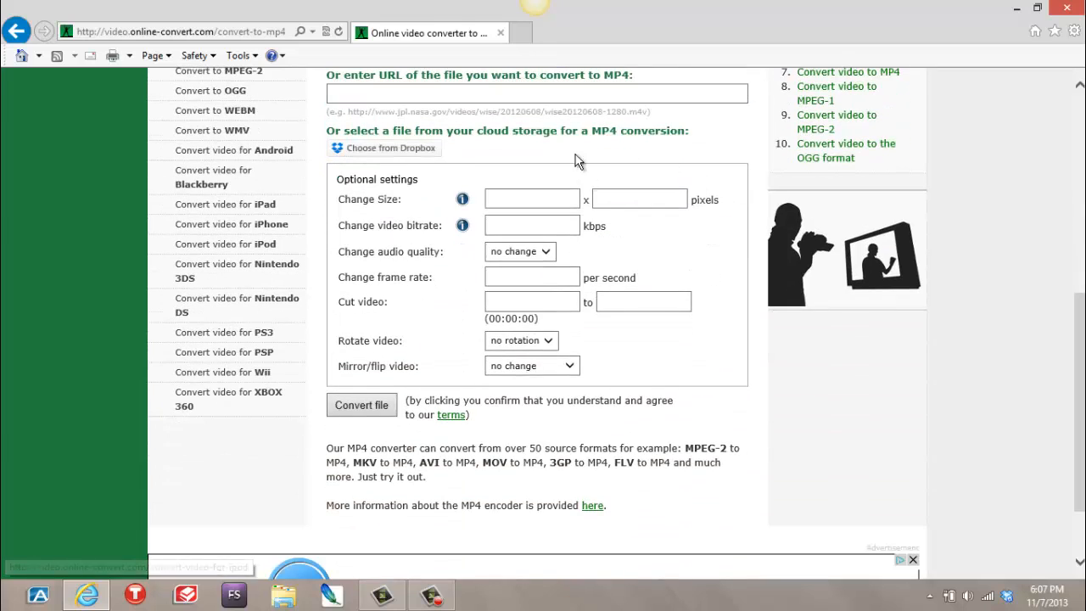
mouse_move(519, 134)
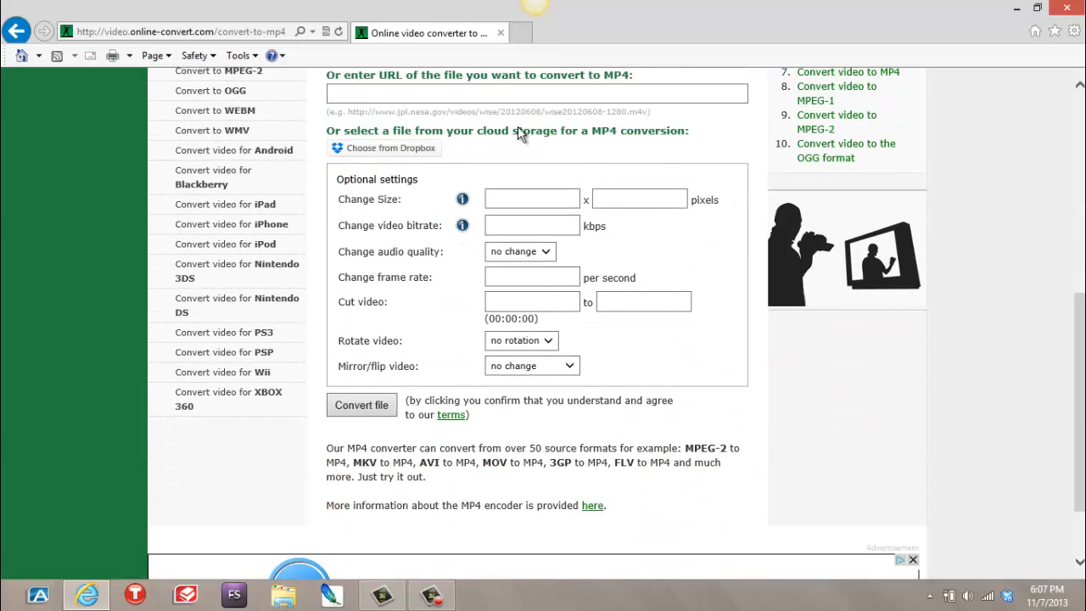
mouse_move(760, 231)
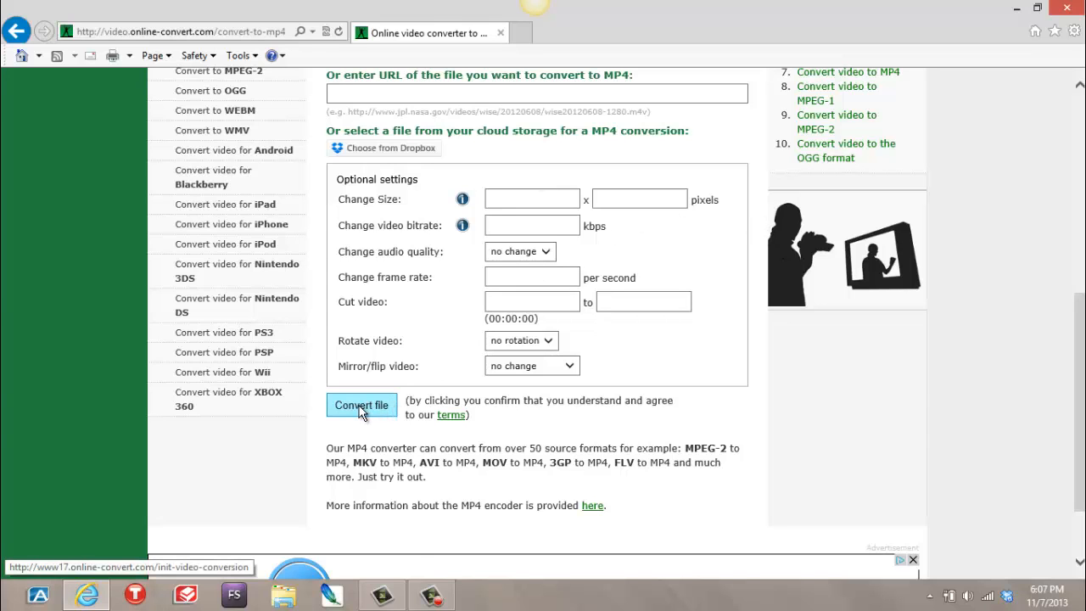
left_click(359, 404)
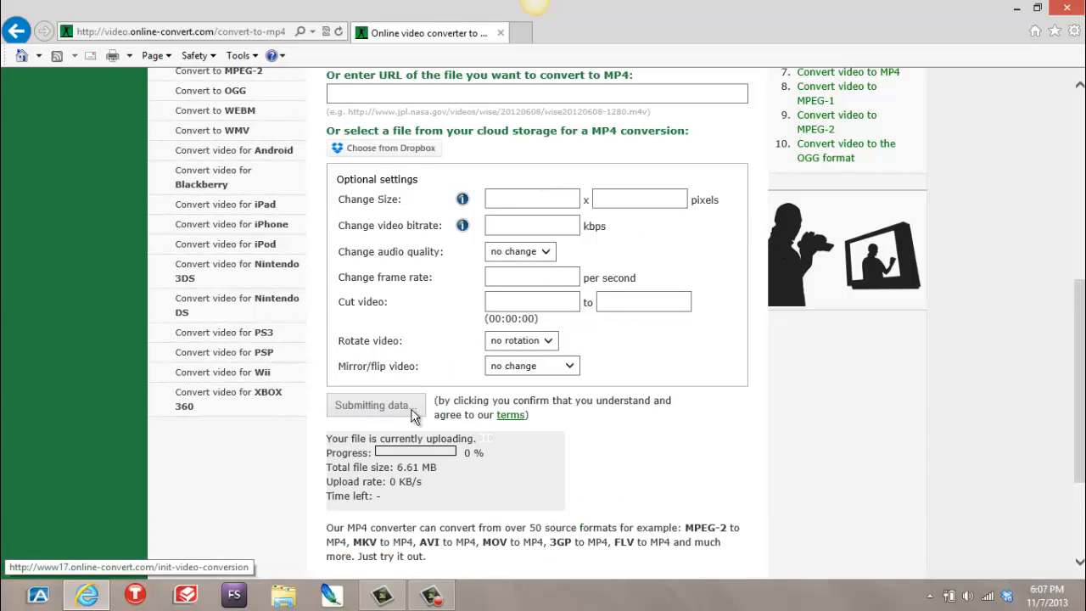
scroll("down", 3)
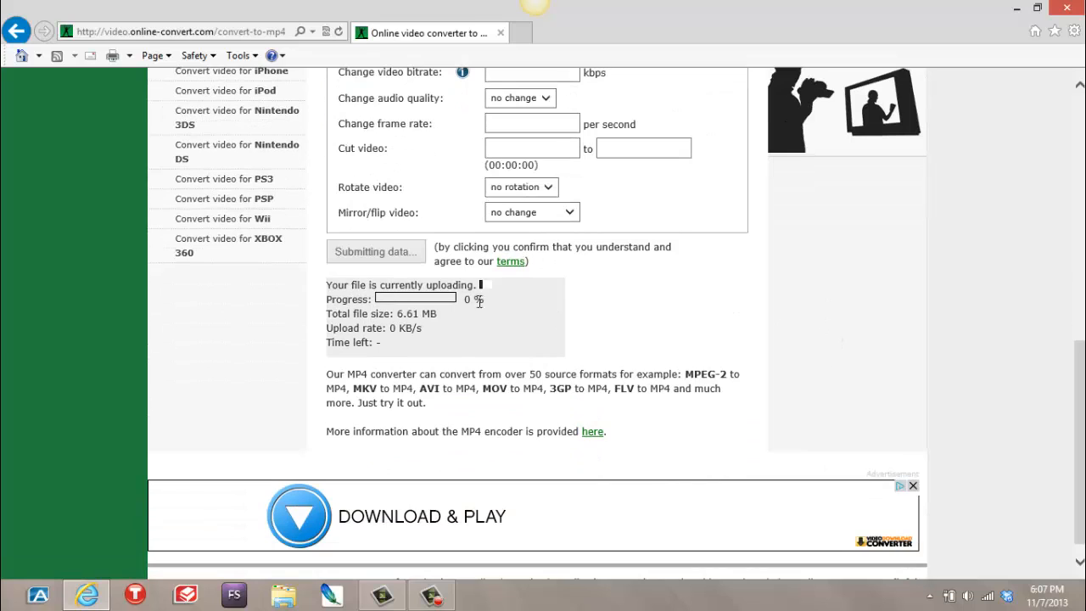
mouse_move(567, 329)
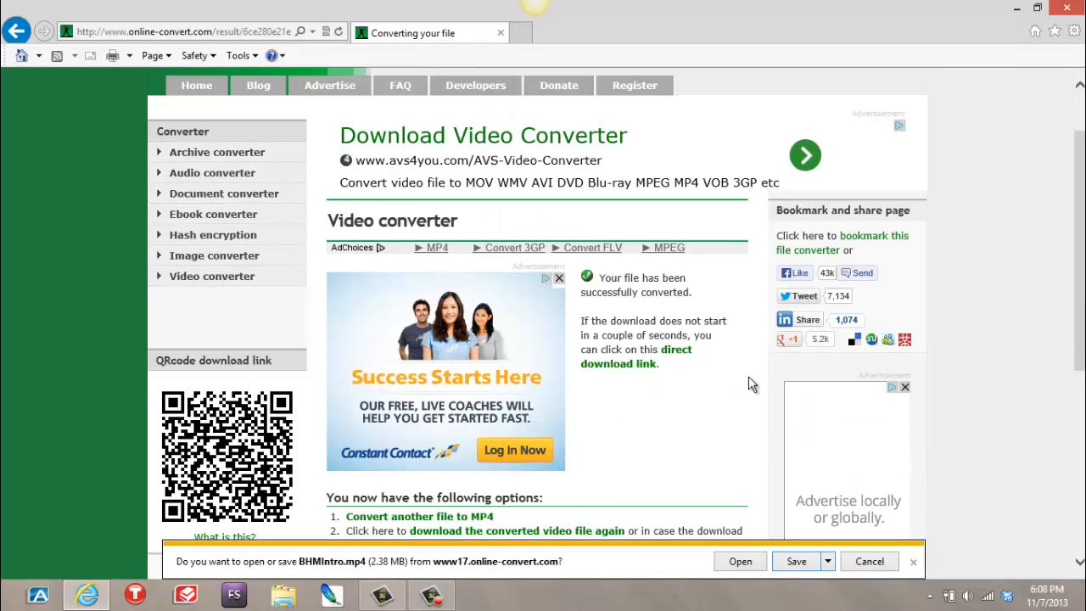
mouse_move(653, 292)
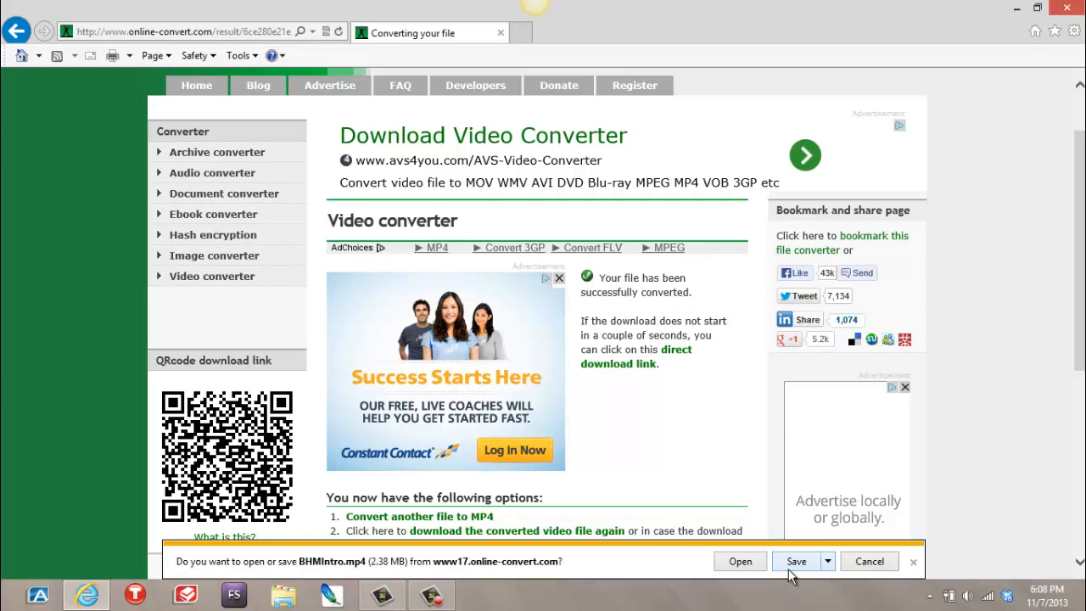
mouse_move(828, 560)
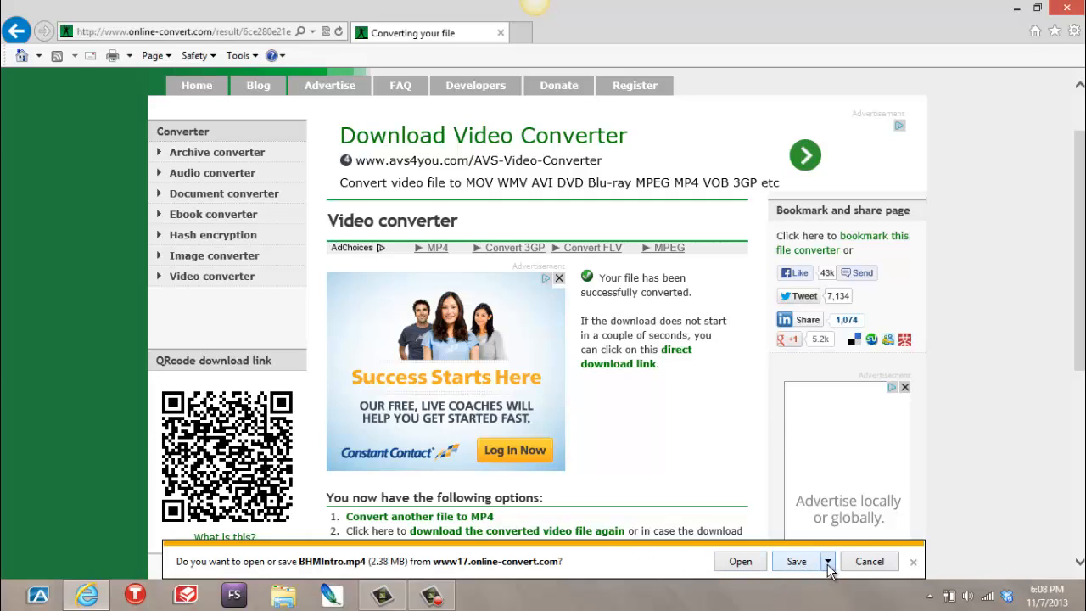
- Save the converted BHMIntro.mp4 to the Desktop beside the original
left_click(795, 559)
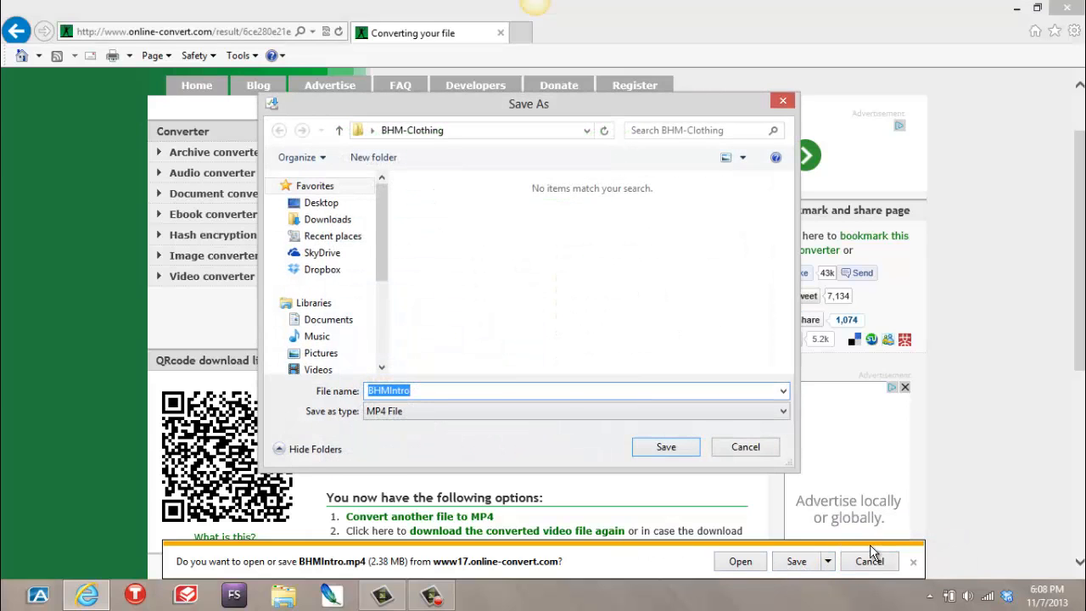
left_click(321, 202)
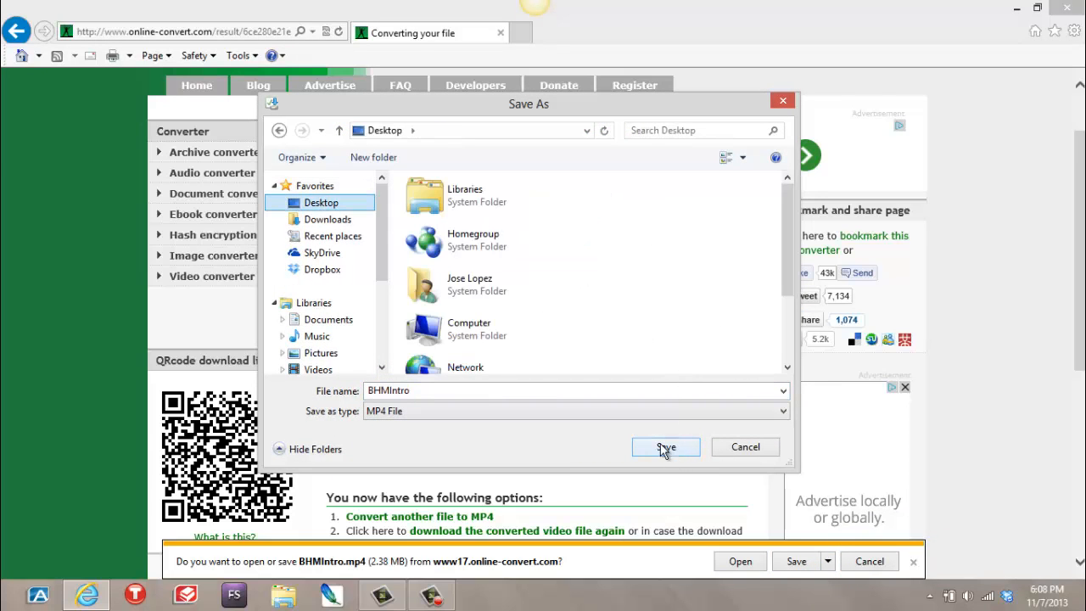
left_click(665, 447)
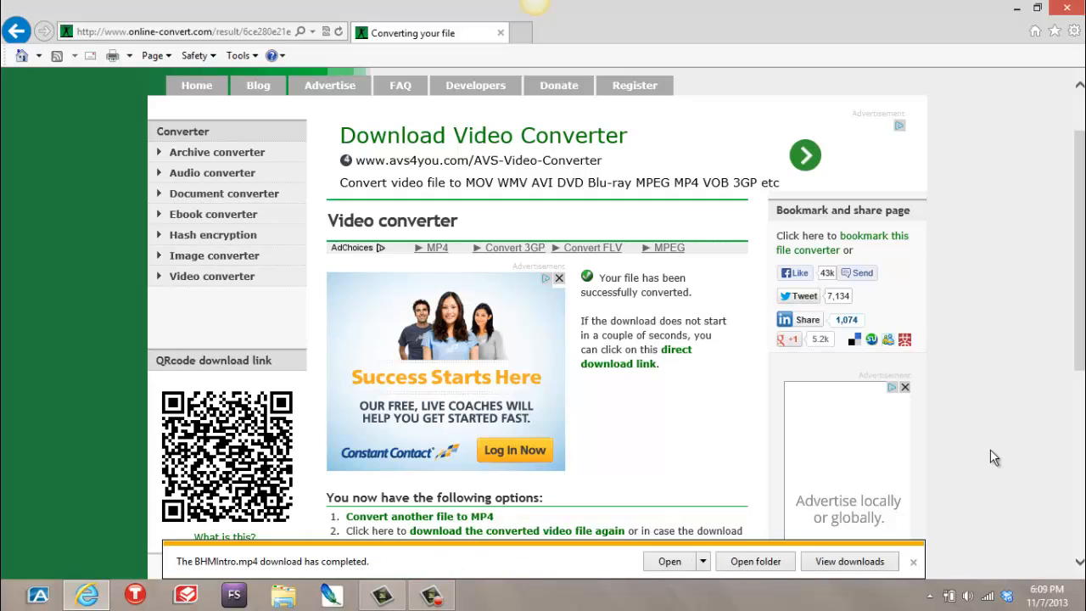
mouse_move(316, 568)
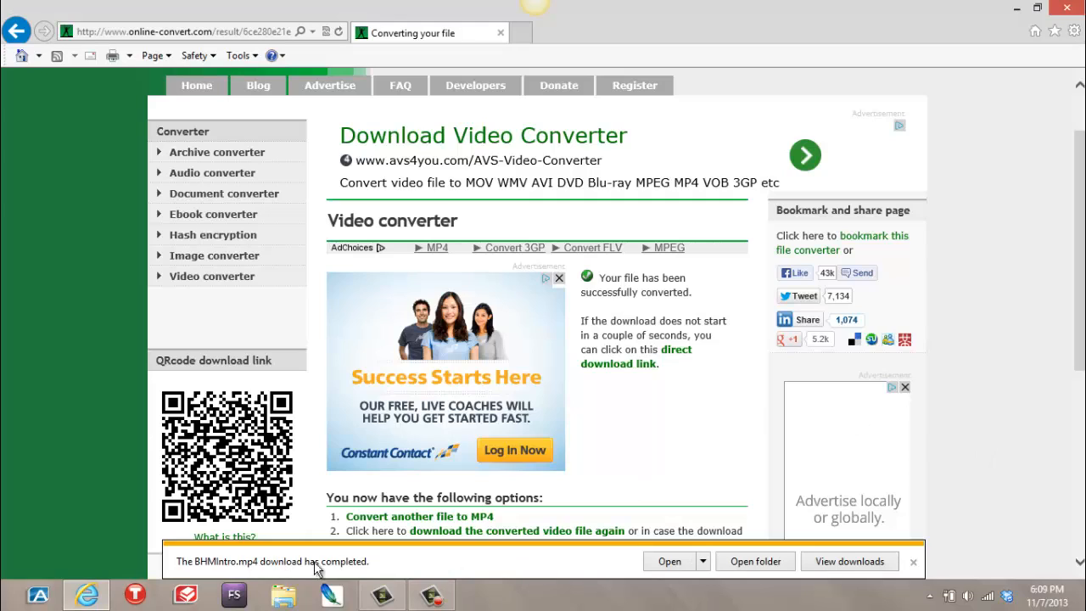
mouse_move(369, 570)
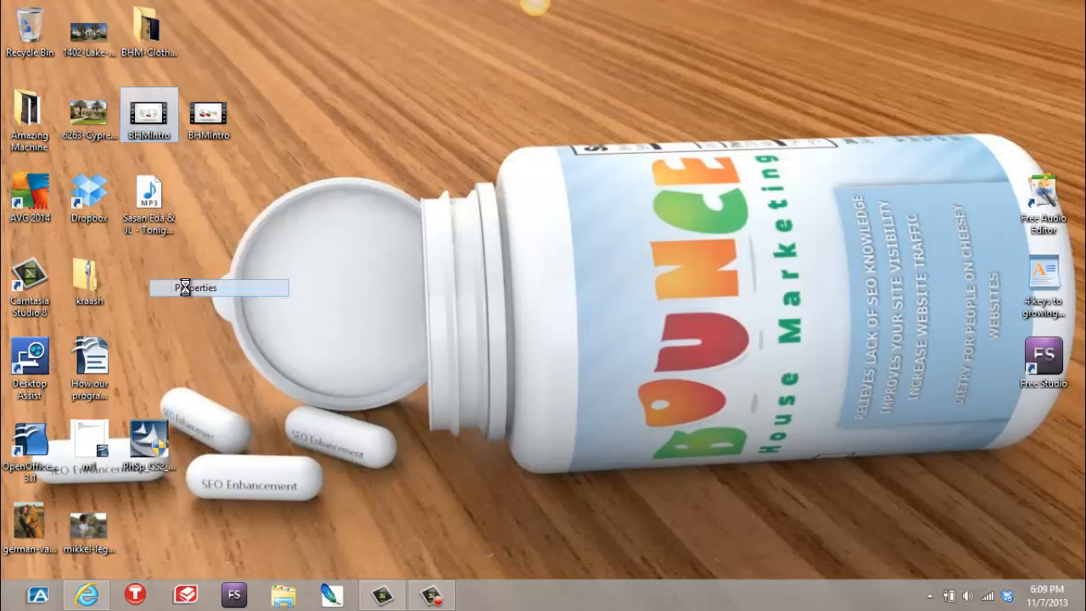
left_click(194, 289)
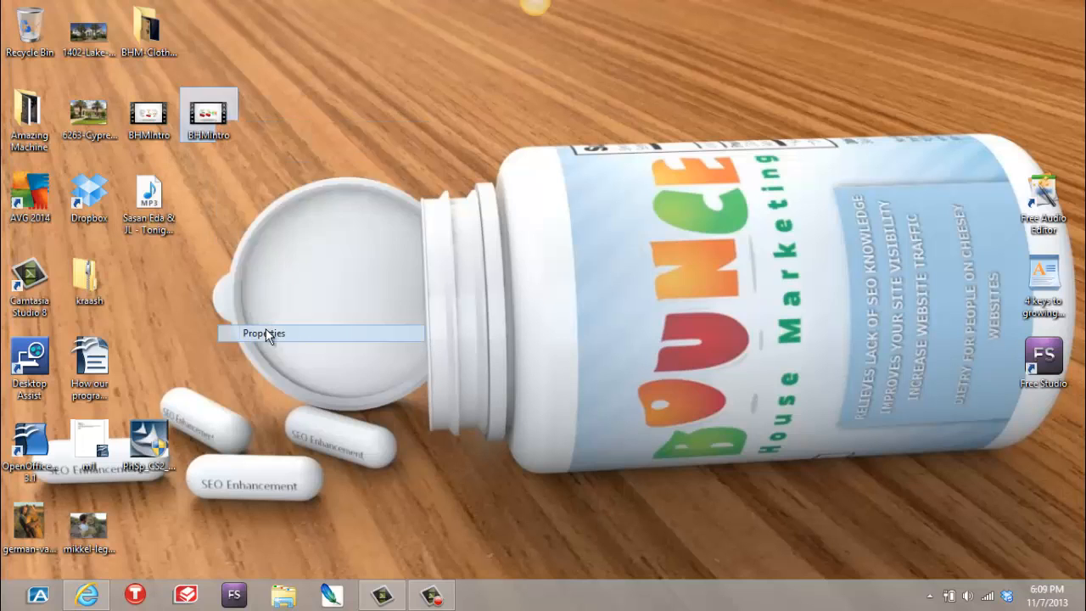
left_click(264, 332)
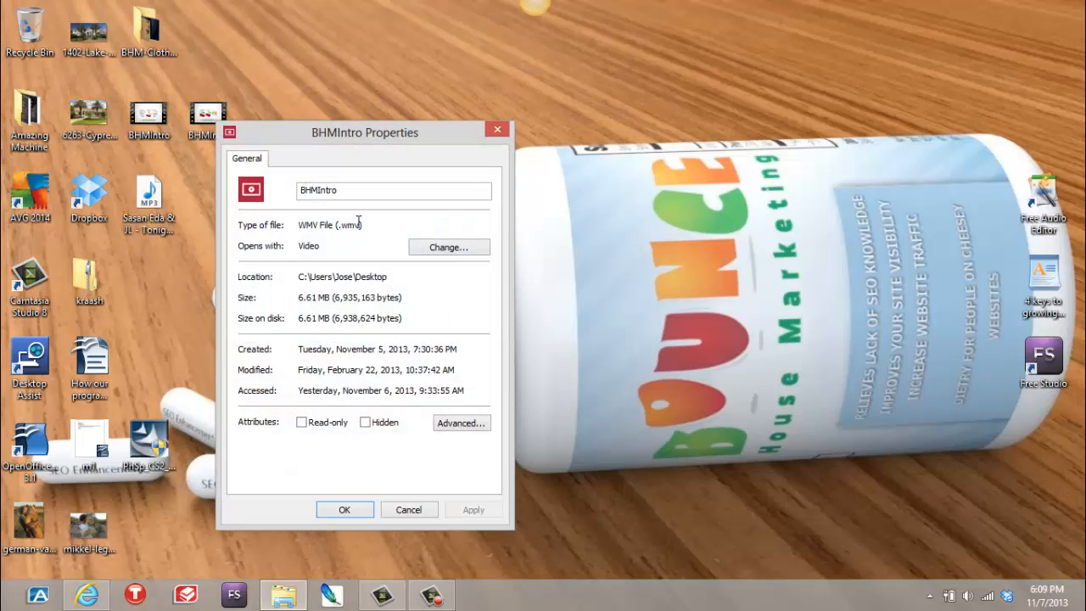
mouse_move(465, 203)
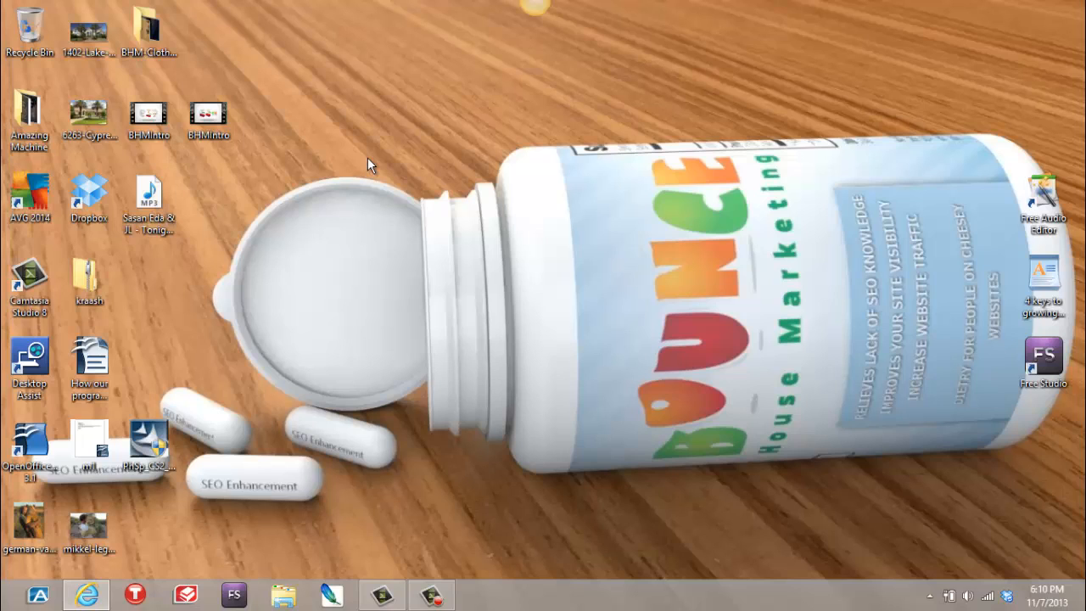
mouse_move(390, 207)
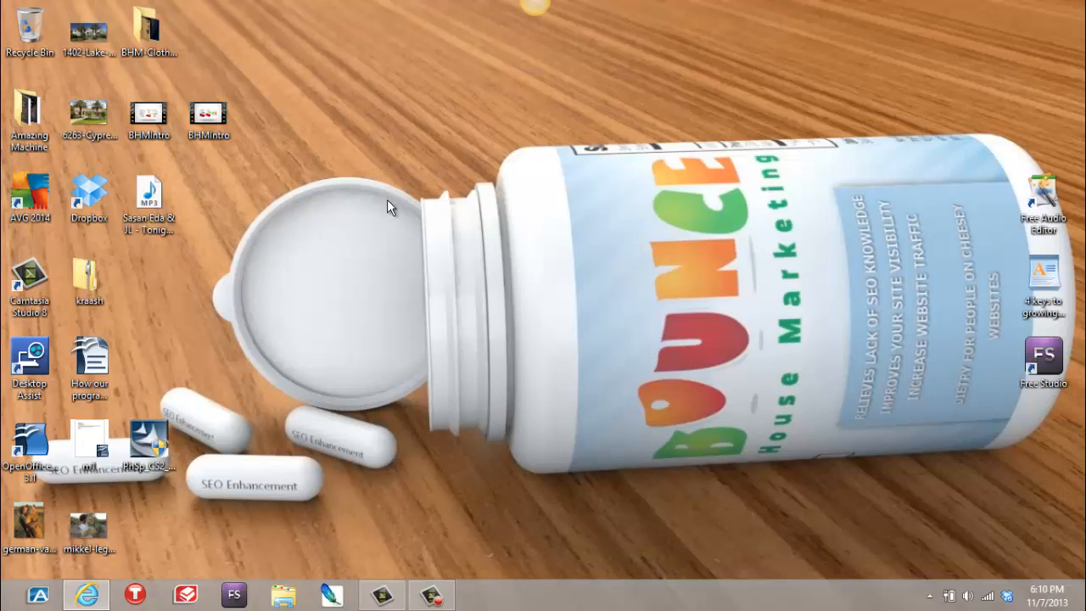